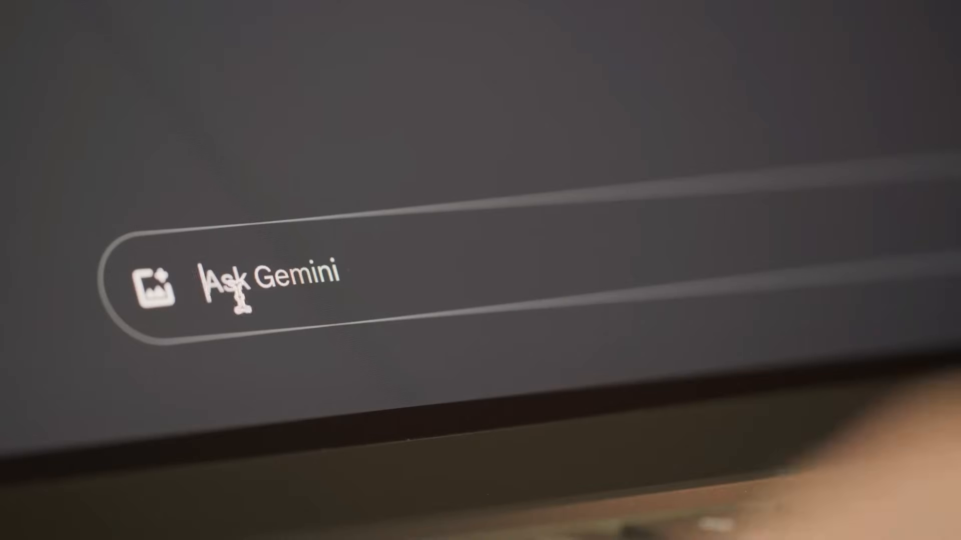
- Search 'Tell me about Google', reach the chatbot, and send the prompt for a story on the importance of A.I
text(Tell me about Google)
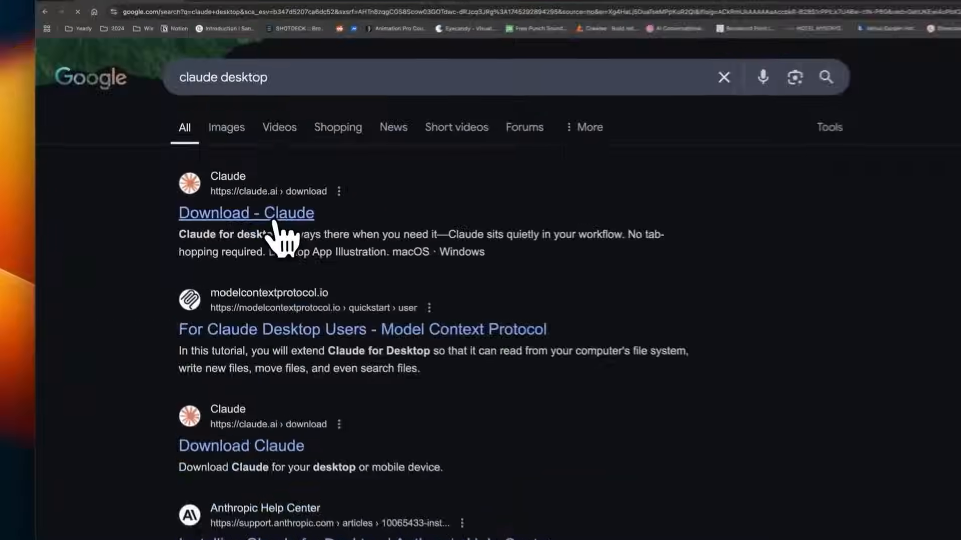
click(247, 212)
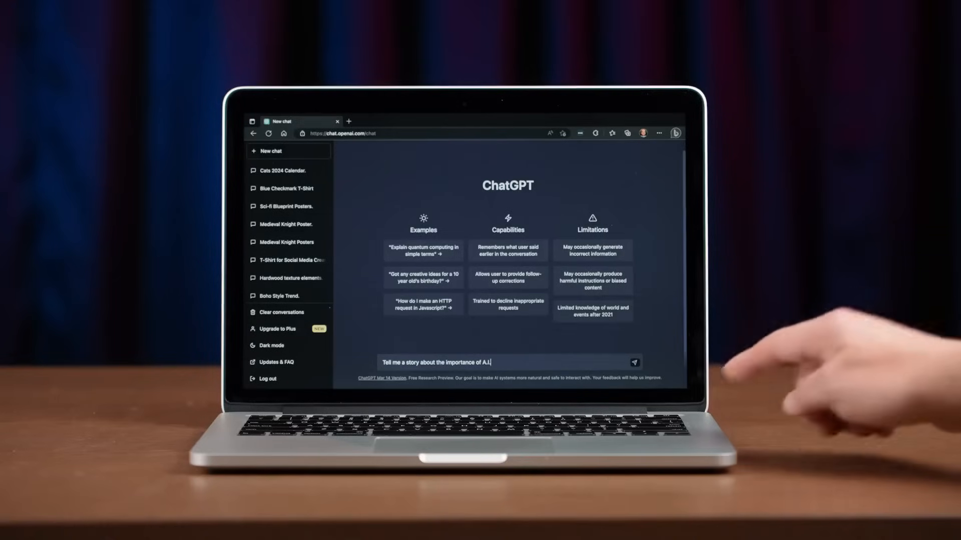
key(Enter)
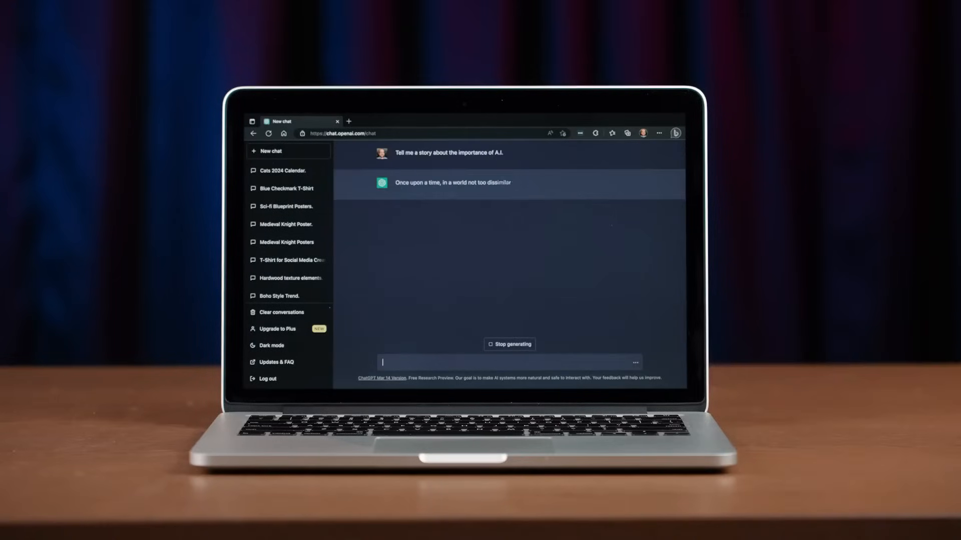